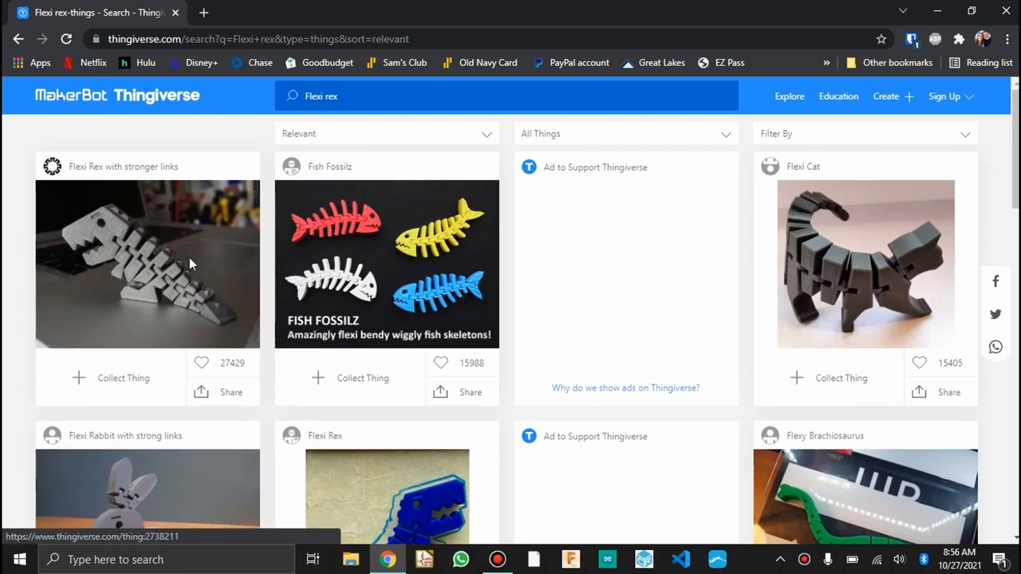
# Open the Flexi Rex with stronger links result and view the grey rex lying-flat photo
pyautogui.click(148, 264)
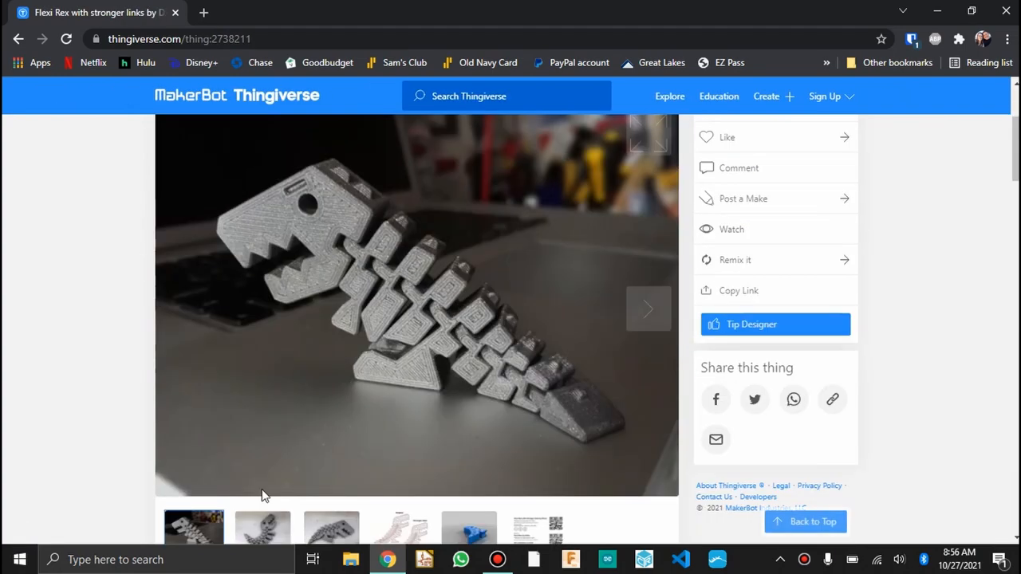
pyautogui.click(331, 528)
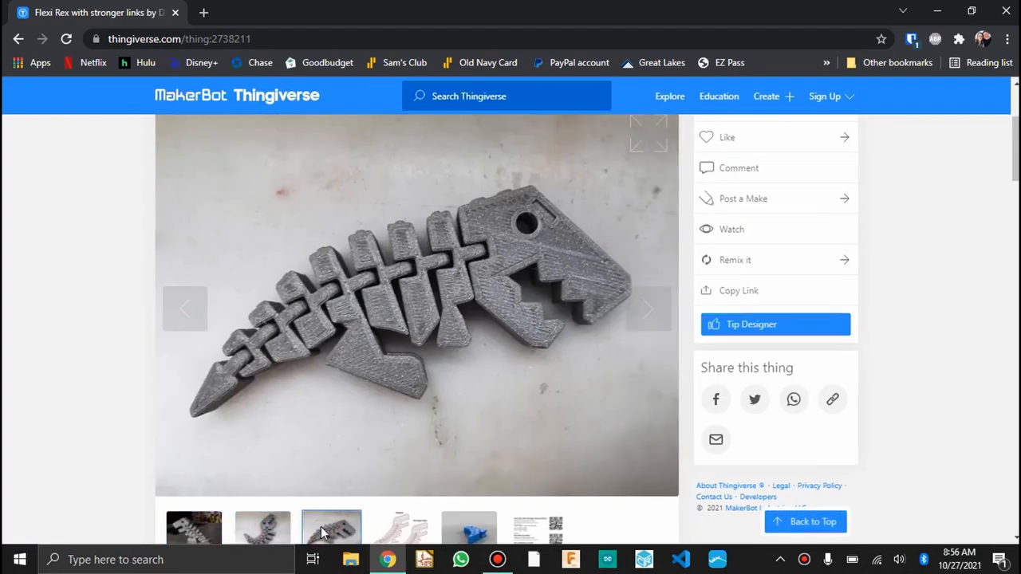